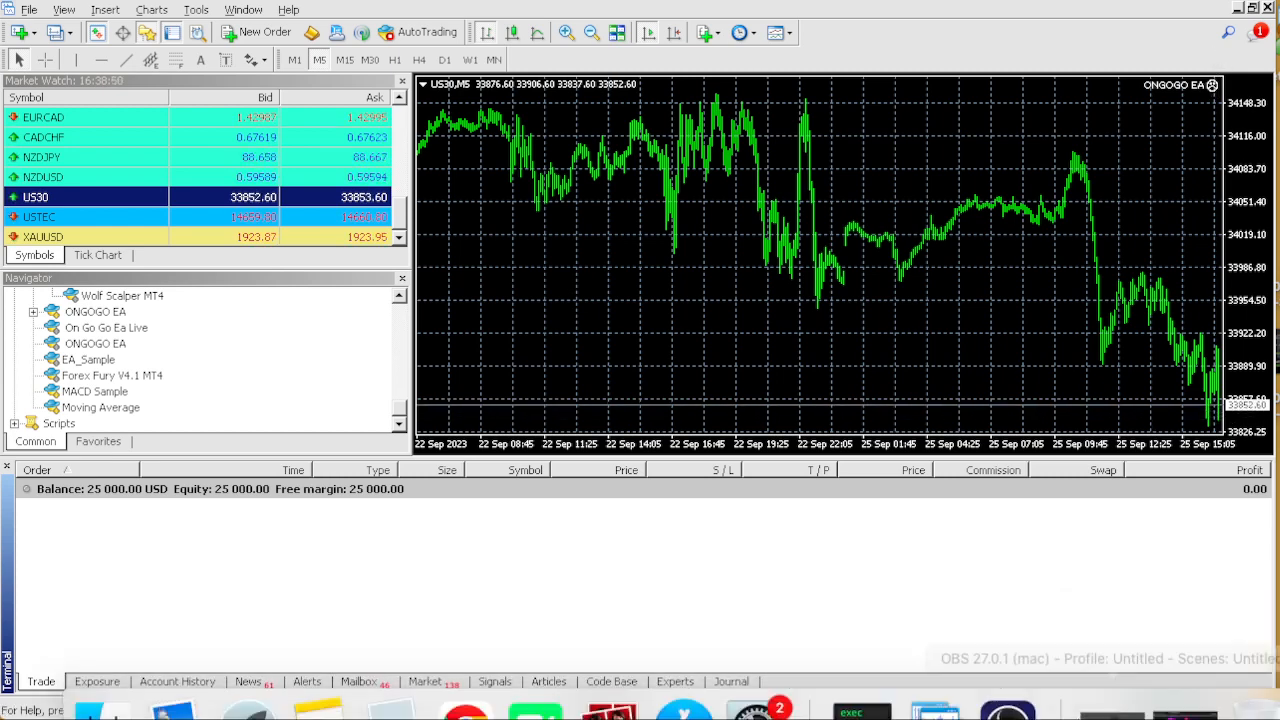
mouse_move(990, 680)
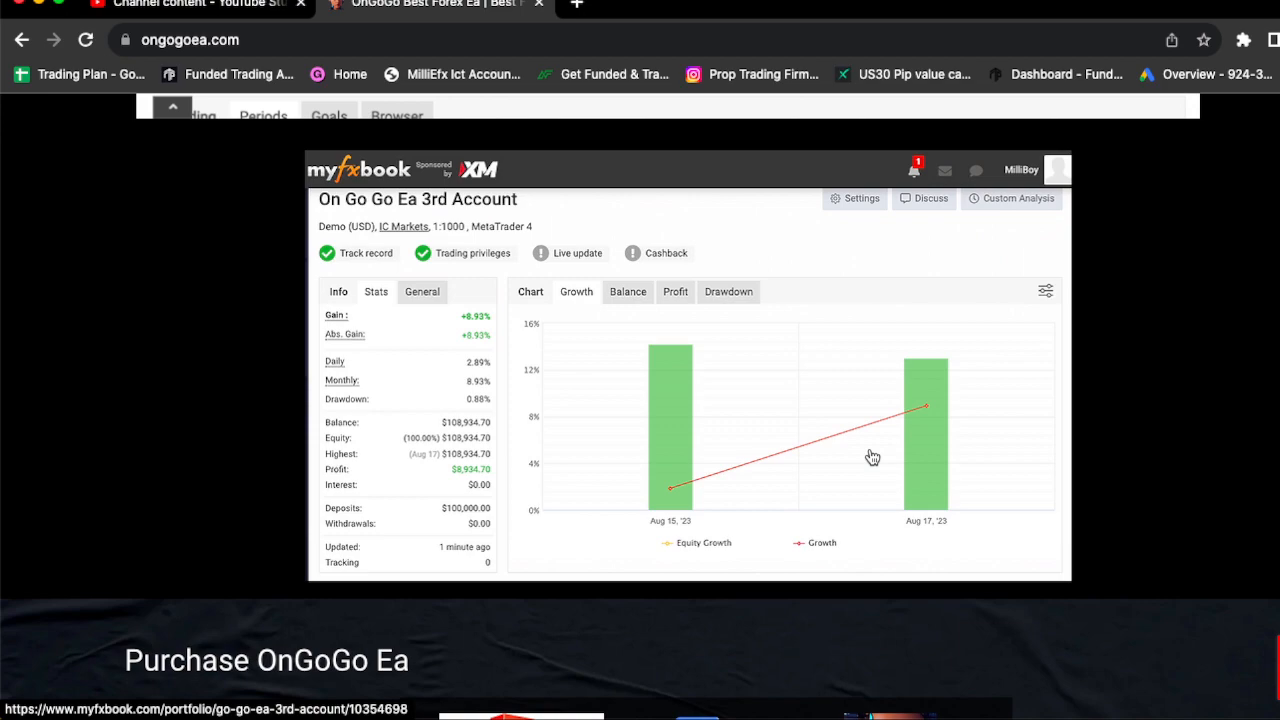
scroll("down", 3)
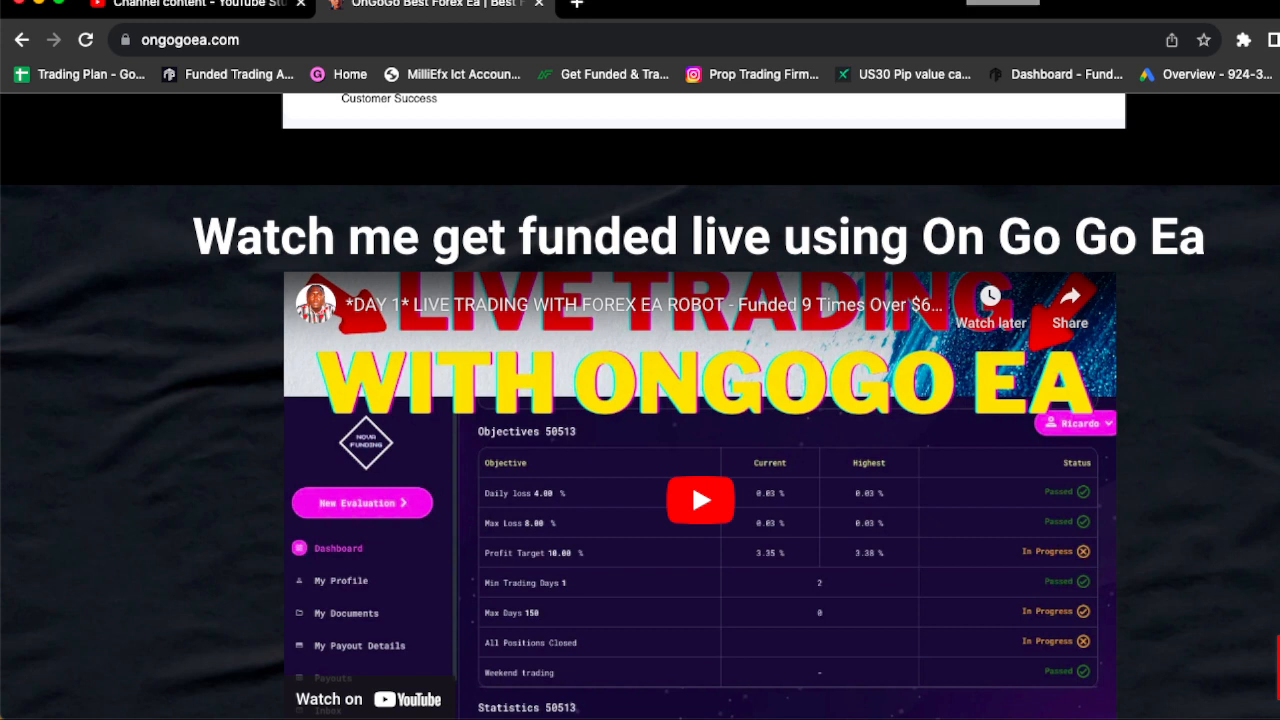